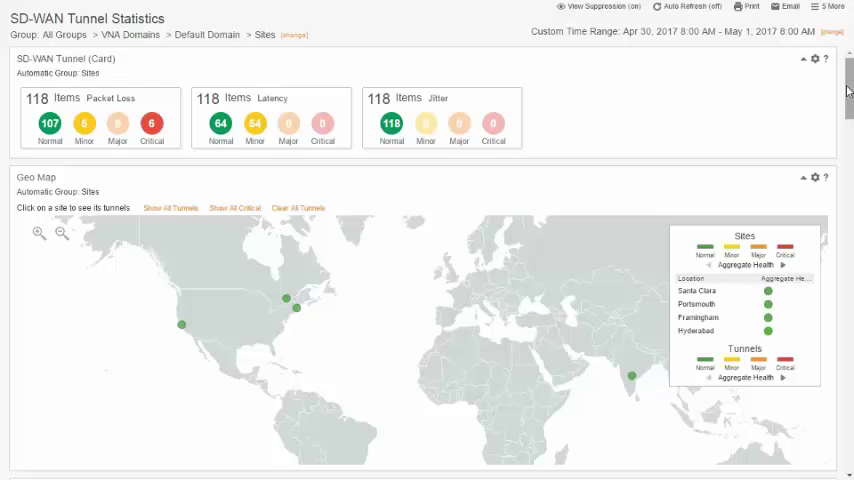
Scroll past the time bar, scorecard, packet loss and traffic views to the Inventory Hierarchy tables
{"action": "scroll", "scroll_direction": "down", "scroll_amount": 3}
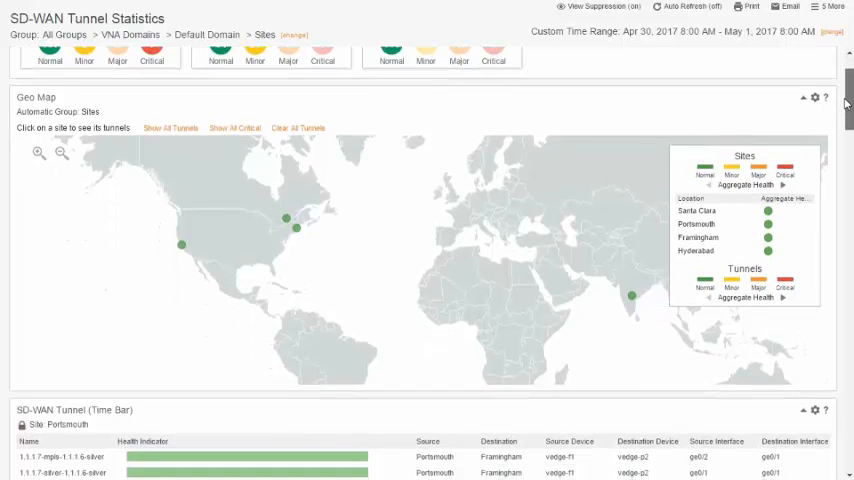
{"action": "scroll", "scroll_direction": "down", "scroll_amount": 3}
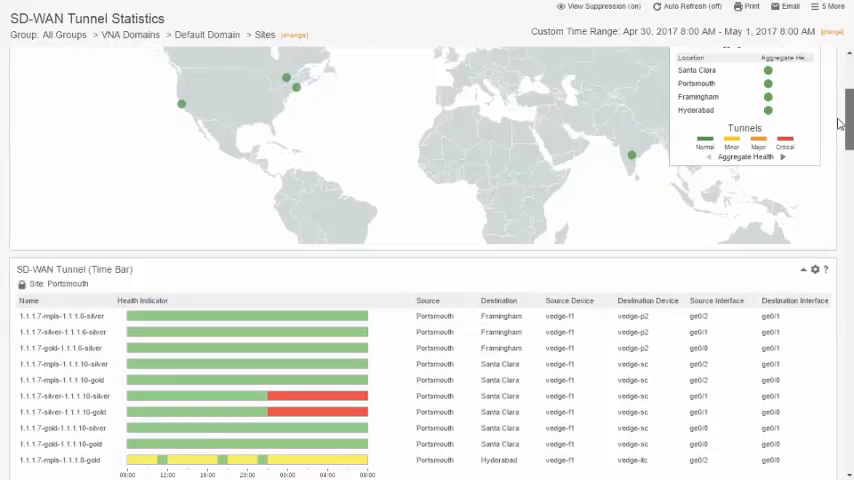
{"action": "scroll", "scroll_direction": "down", "scroll_amount": 3}
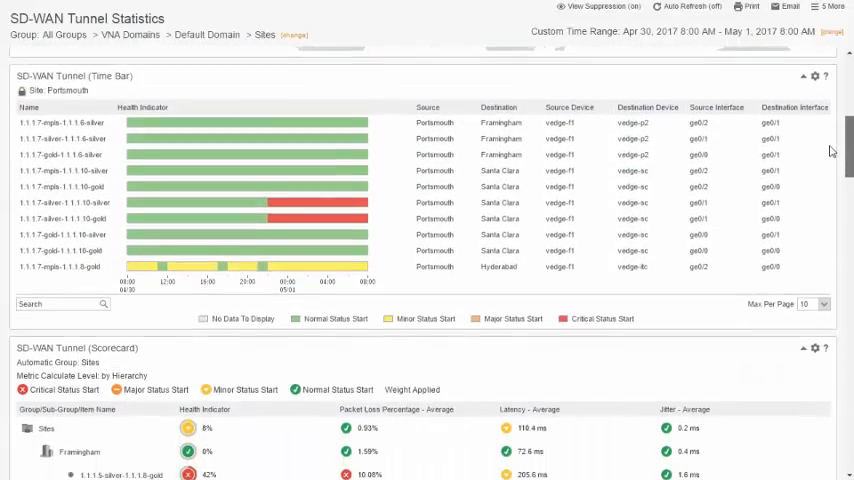
{"action": "scroll", "scroll_direction": "down", "scroll_amount": 3}
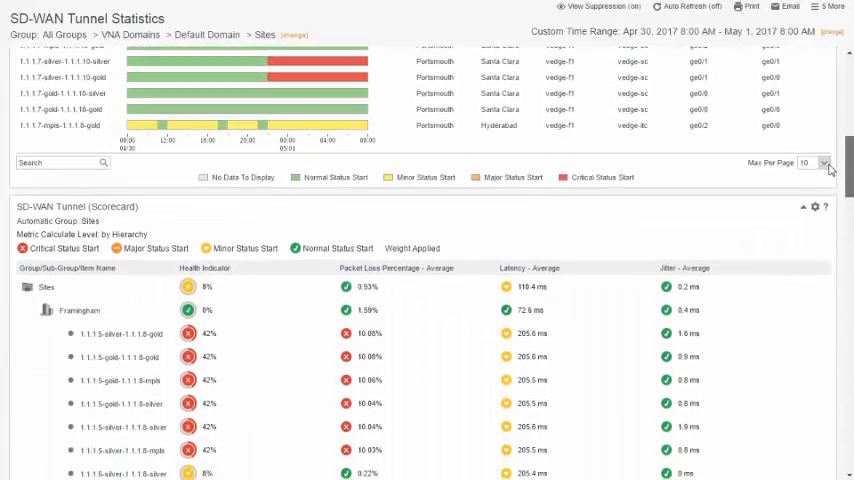
{"action": "scroll", "scroll_direction": "down", "scroll_amount": 3}
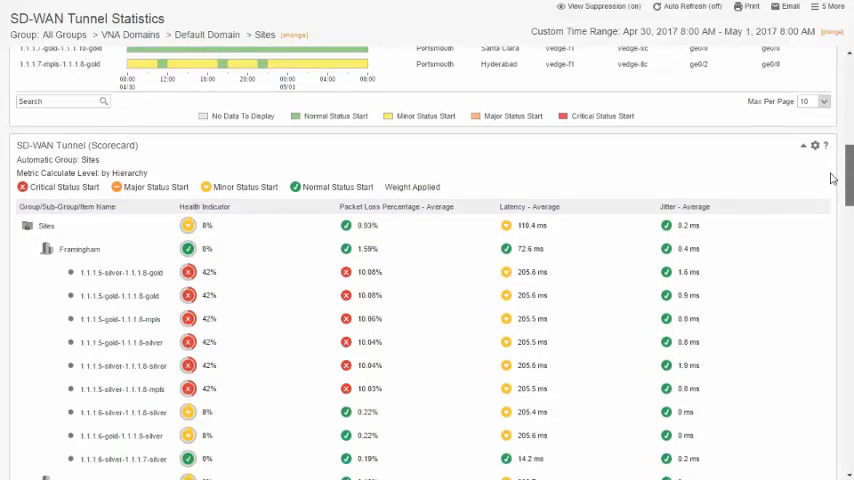
{"action": "scroll", "scroll_direction": "down", "scroll_amount": 3}
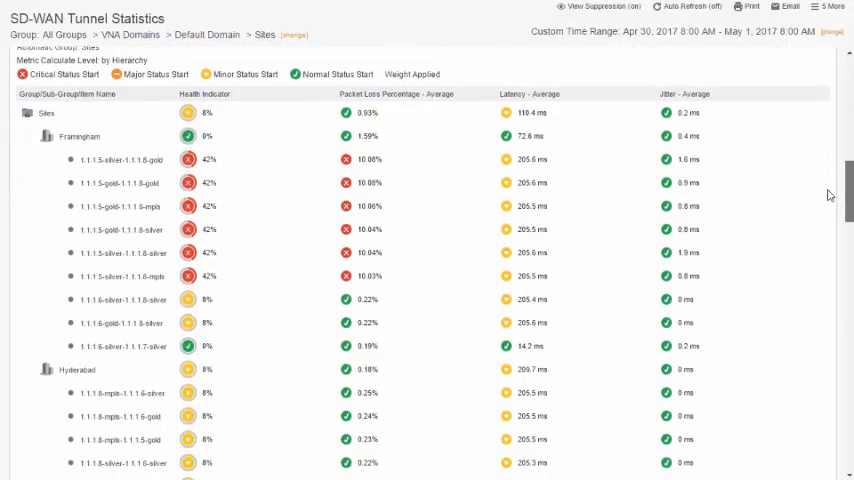
{"action": "scroll", "scroll_direction": "down", "scroll_amount": 3}
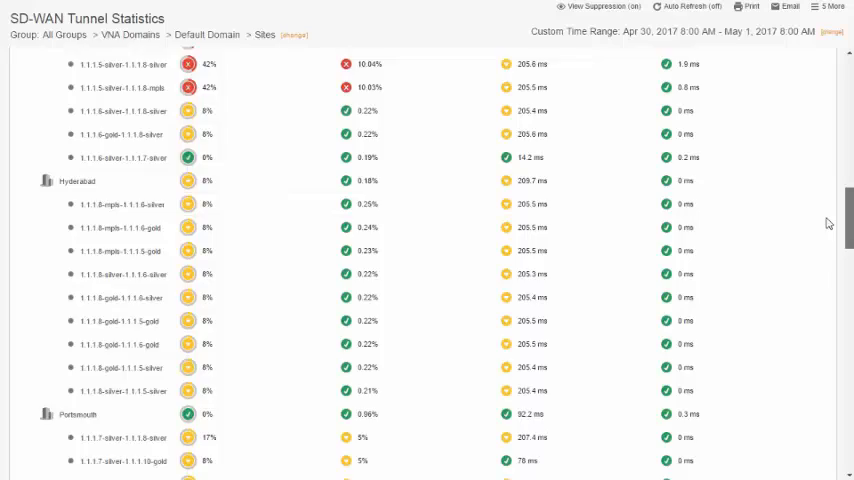
{"action": "scroll", "scroll_direction": "down", "scroll_amount": 3}
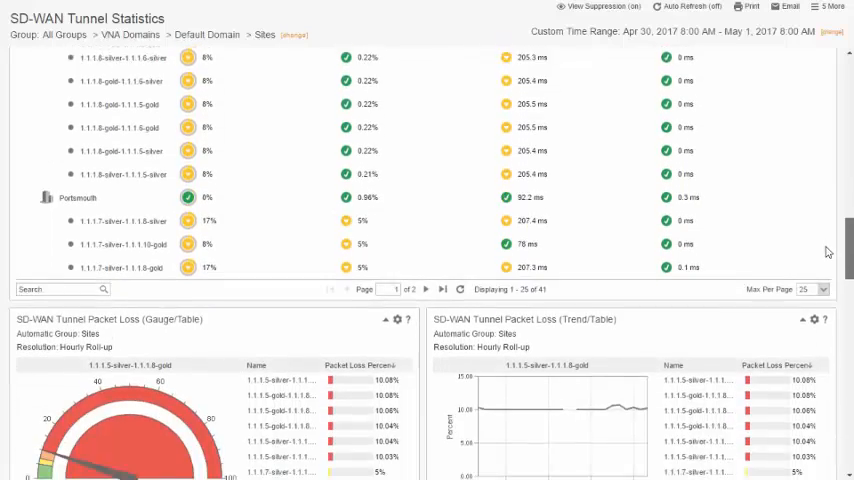
{"action": "scroll", "scroll_direction": "down", "scroll_amount": 3}
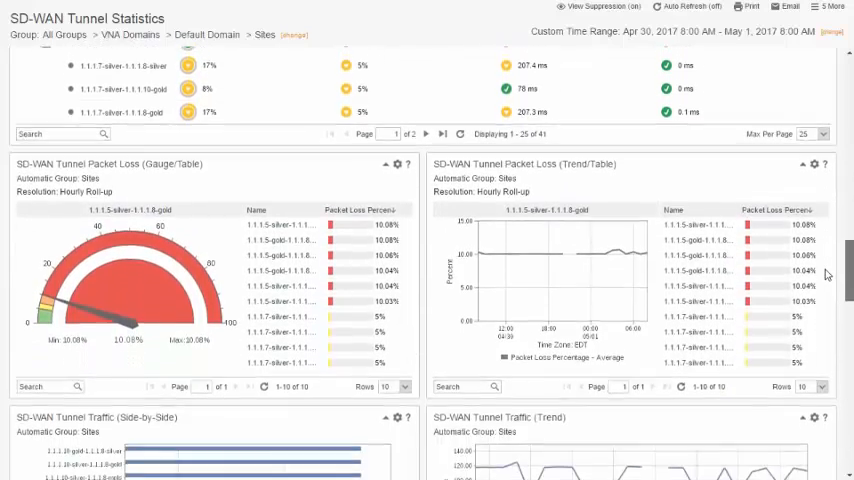
{"action": "scroll", "scroll_direction": "down", "scroll_amount": 3}
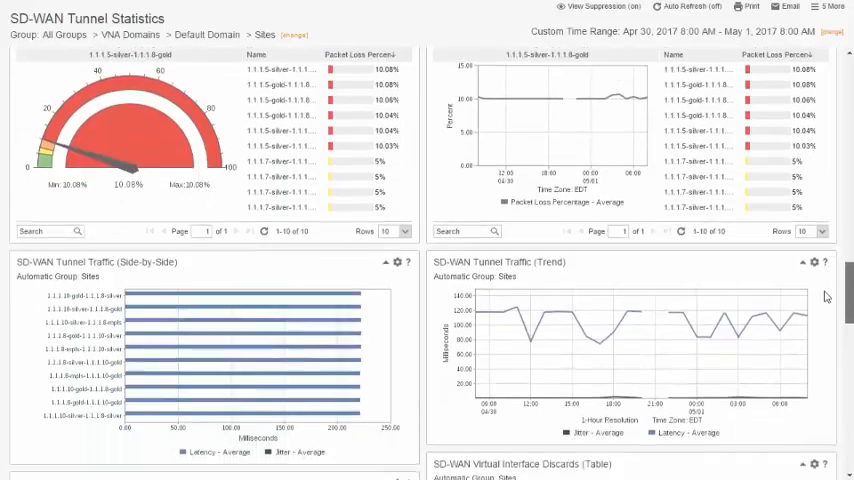
{"action": "scroll", "scroll_direction": "down", "scroll_amount": 3}
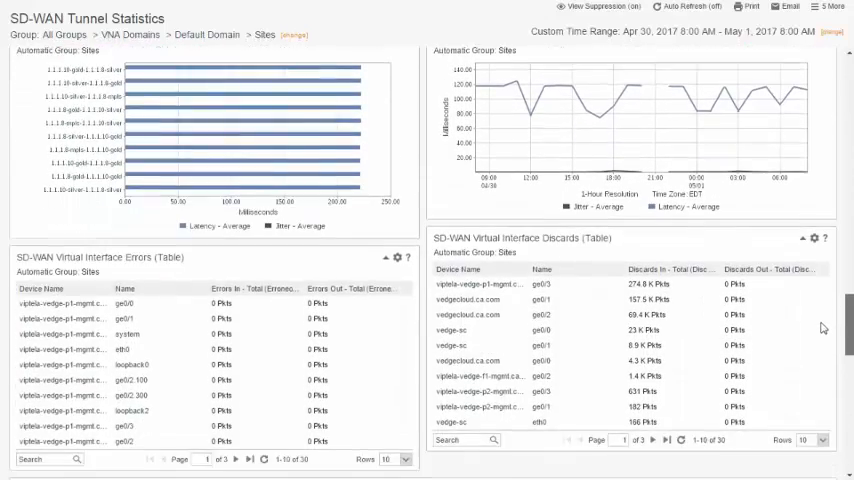
{"action": "scroll", "scroll_direction": "down", "scroll_amount": 3}
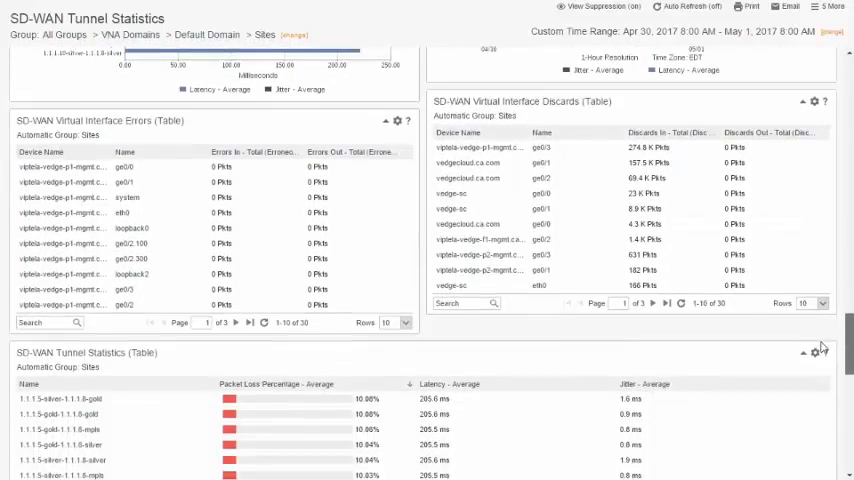
{"action": "scroll", "scroll_direction": "down", "scroll_amount": 3}
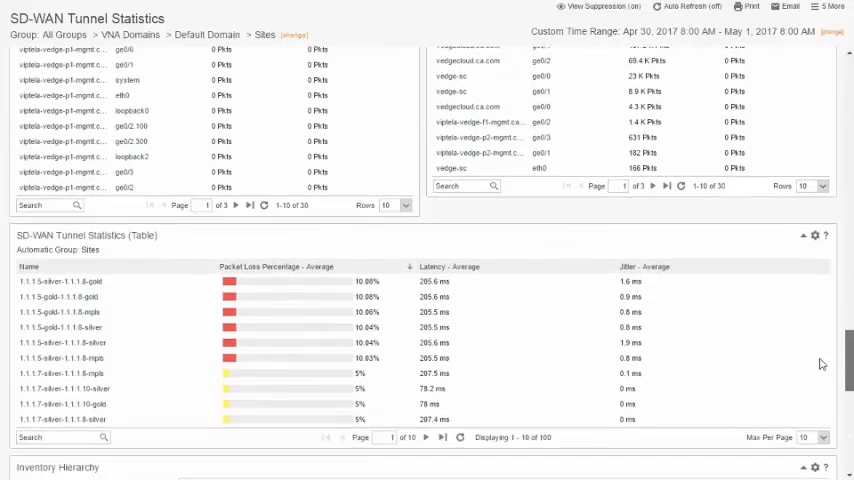
{"action": "scroll", "scroll_direction": "down", "scroll_amount": 3}
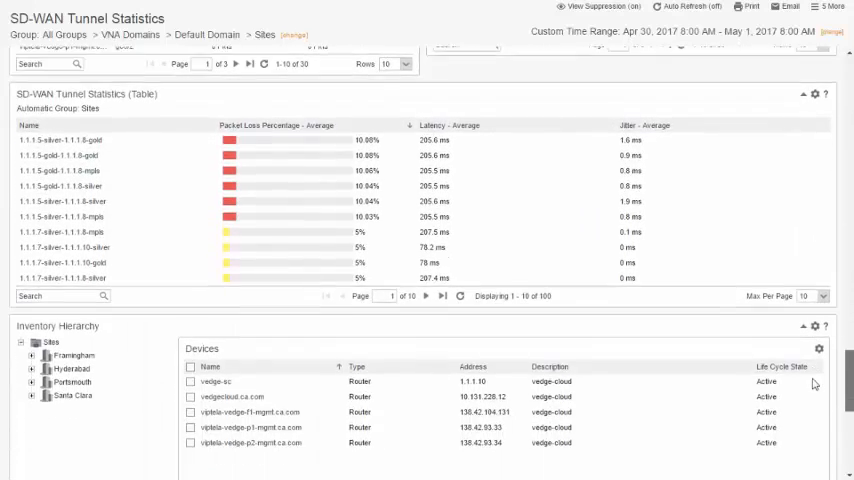
{"action": "scroll", "scroll_direction": "down", "scroll_amount": 3}
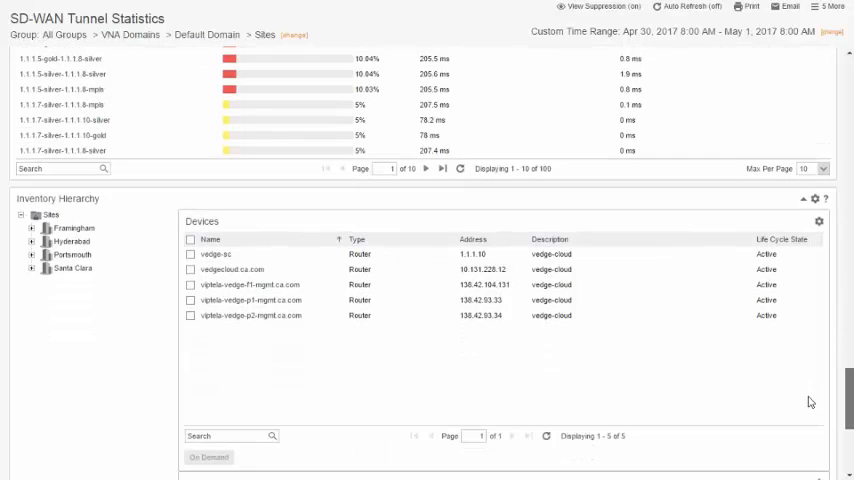
{"action": "scroll", "scroll_direction": "down", "scroll_amount": 3}
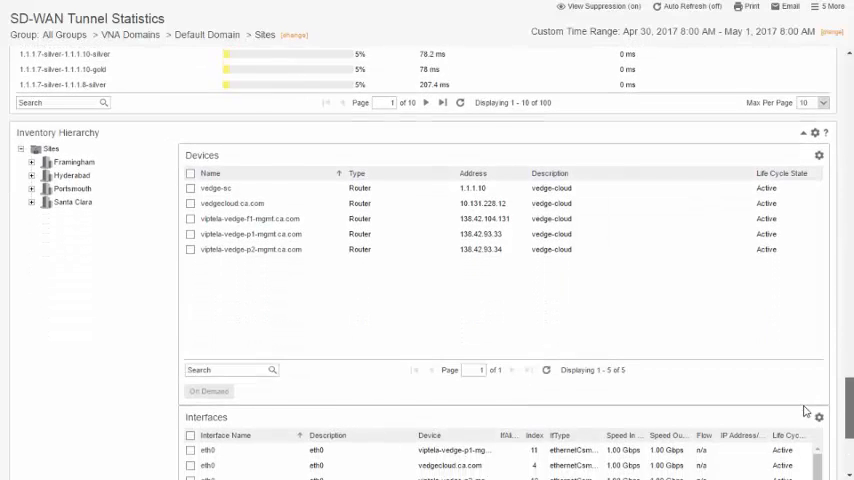
{"action": "scroll", "scroll_direction": "down", "scroll_amount": 3}
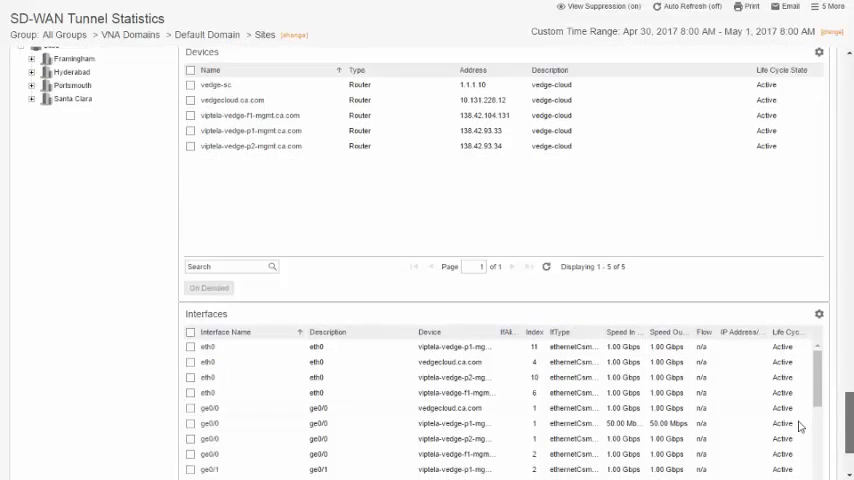
{"action": "scroll", "scroll_direction": "down", "scroll_amount": 3}
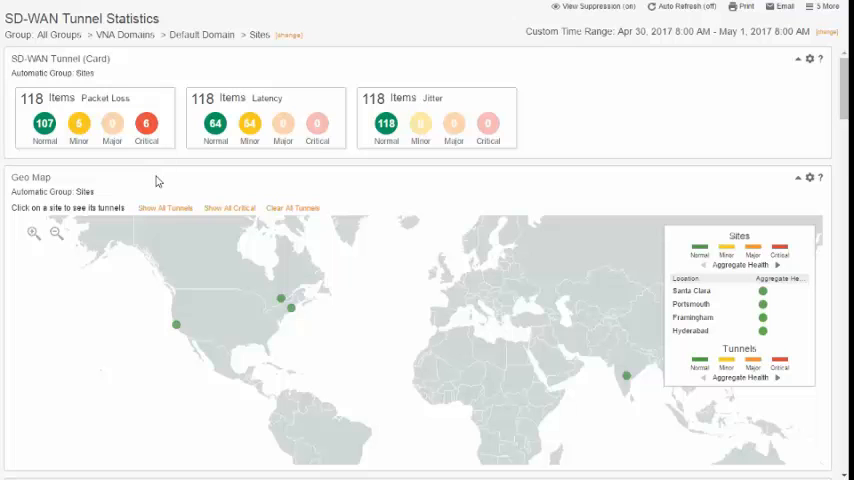
Show the packet loss thresholds: minor at 5, major at 7, critical at 10
{"action": "left_click", "coordinate": [94, 118]}
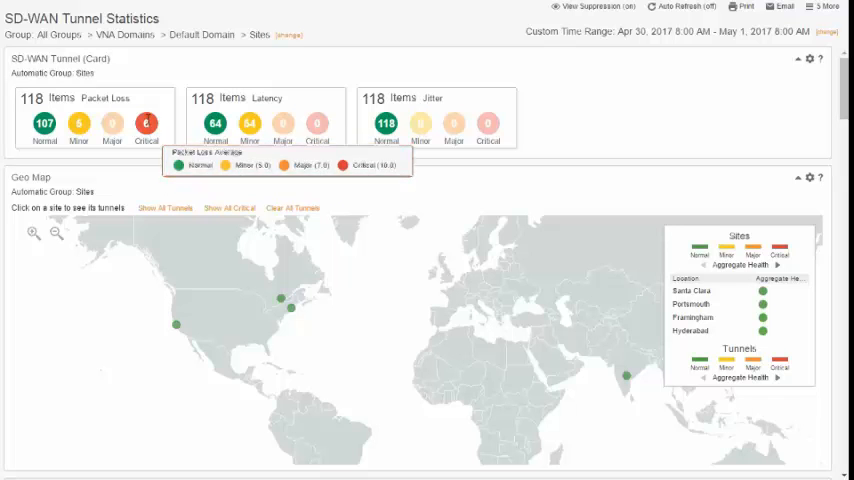
{"action": "mouse_move", "coordinate": [709, 101]}
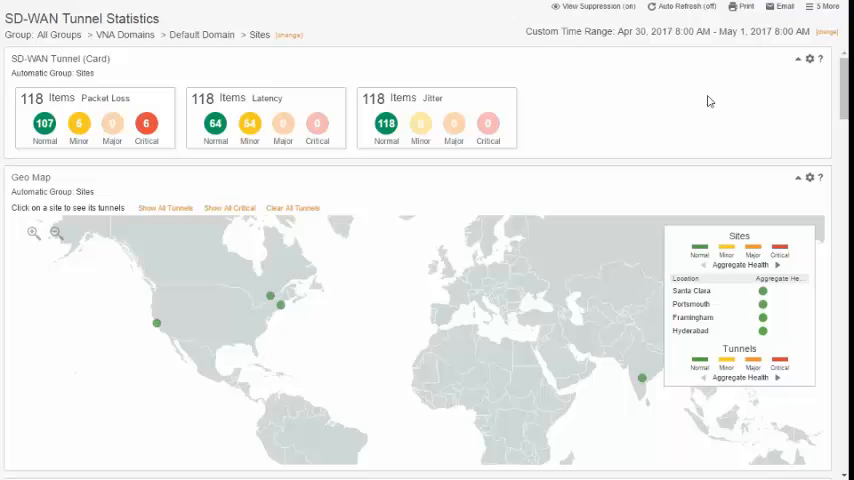
Select the Framingham site marker on the geo map to display its tunnels and health bars
{"action": "scroll", "scroll_direction": "down", "scroll_amount": 3}
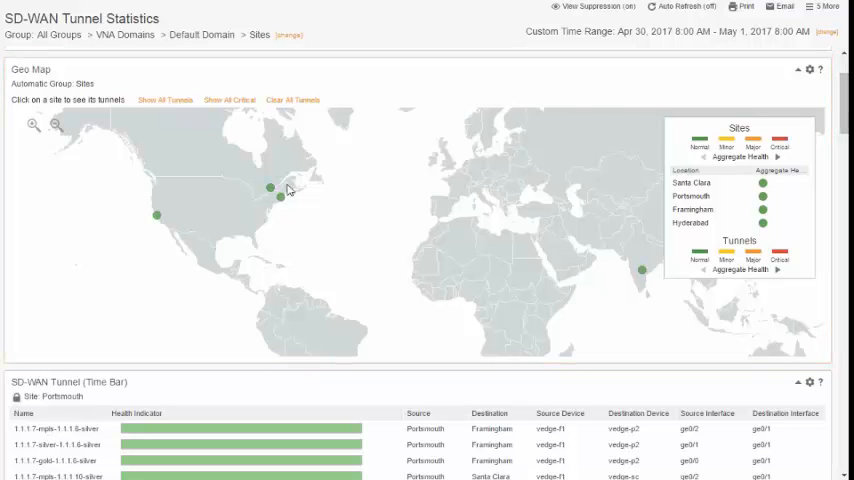
{"action": "left_click", "coordinate": [270, 189]}
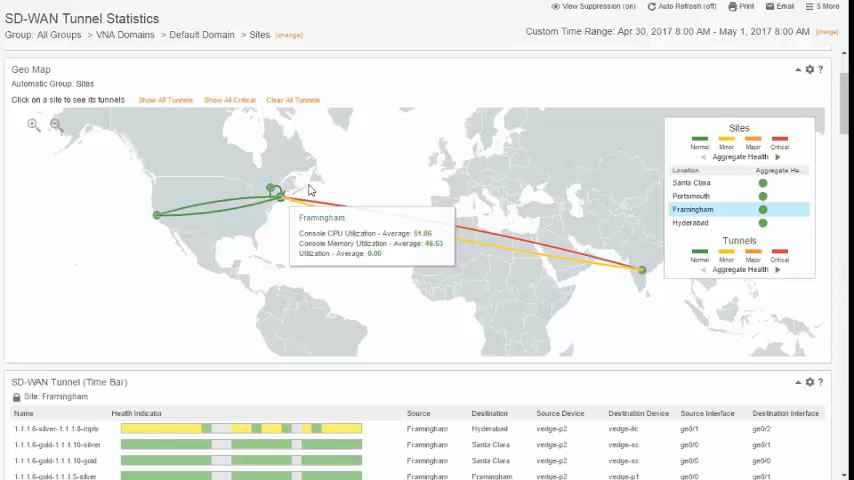
{"action": "mouse_move", "coordinate": [435, 221]}
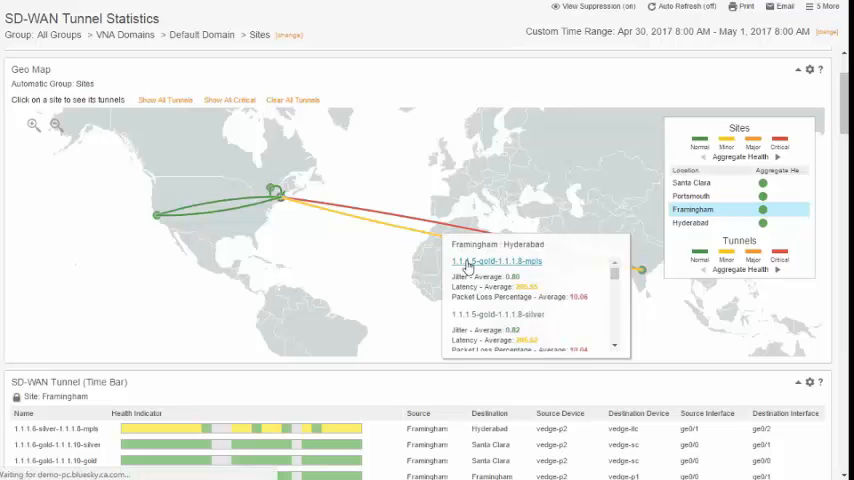
Open the 1.1.1.5-gold-1.1.1.8-mpls tunnel details and reach the vedge-p1 ge0/3 interface page
{"action": "left_click", "coordinate": [495, 261]}
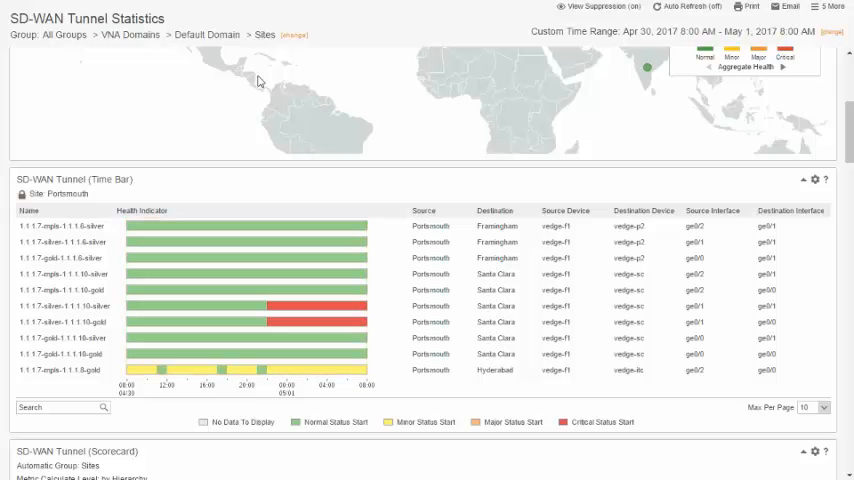
{"action": "left_click", "coordinate": [240, 226]}
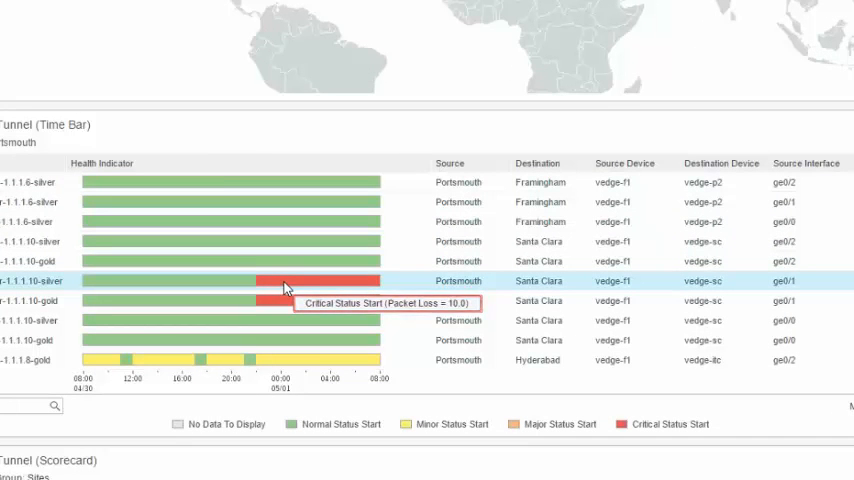
{"action": "scroll", "scroll_direction": "up", "scroll_amount": 3}
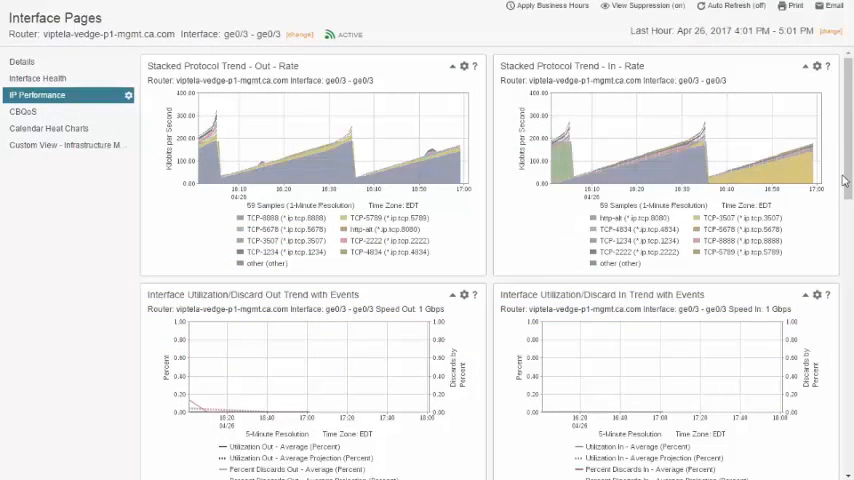
{"action": "scroll", "scroll_direction": "down", "scroll_amount": 3}
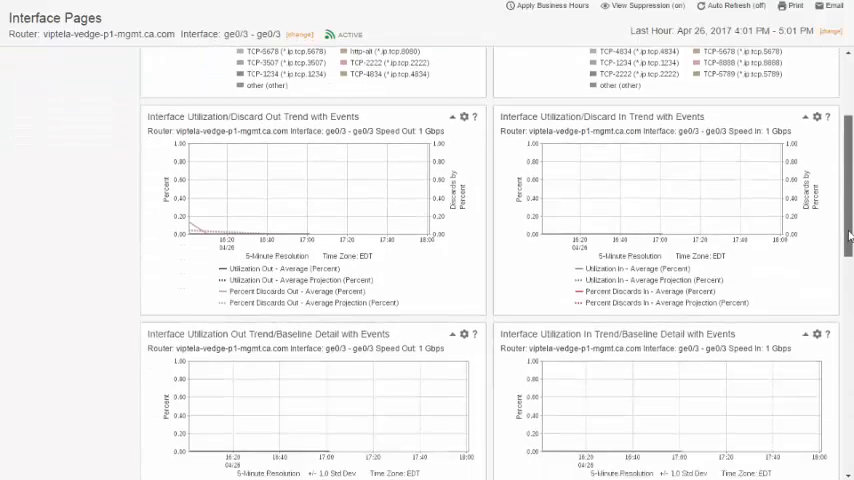
{"action": "scroll", "scroll_direction": "down", "scroll_amount": 3}
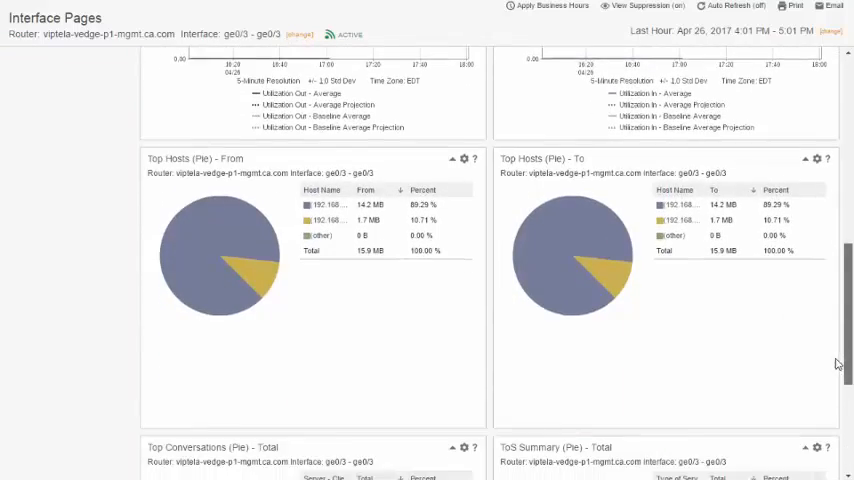
{"action": "scroll", "scroll_direction": "down", "scroll_amount": 3}
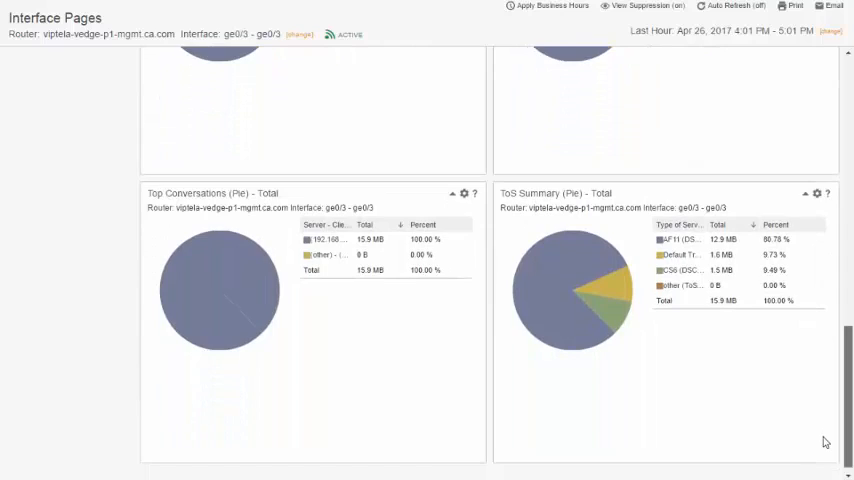
{"action": "scroll", "scroll_direction": "up", "scroll_amount": 3}
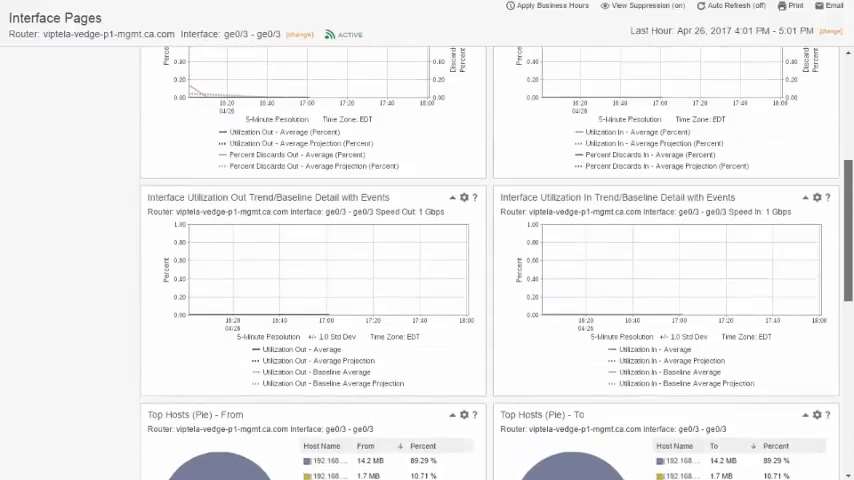
{"action": "left_click", "coordinate": [37, 94]}
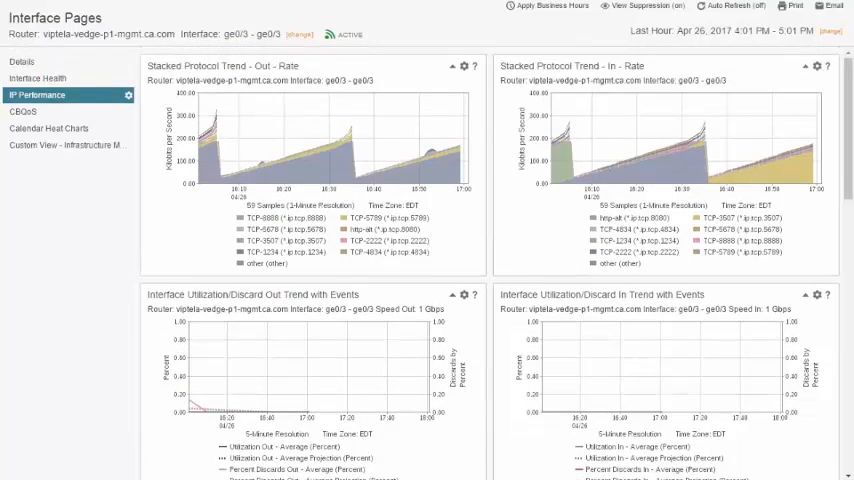
{"action": "mouse_move", "coordinate": [765, 200]}
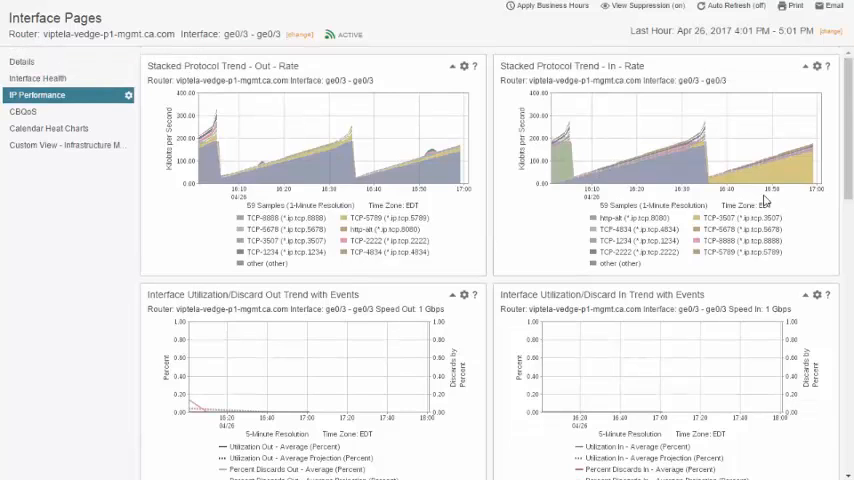
{"action": "left_click", "coordinate": [22, 111]}
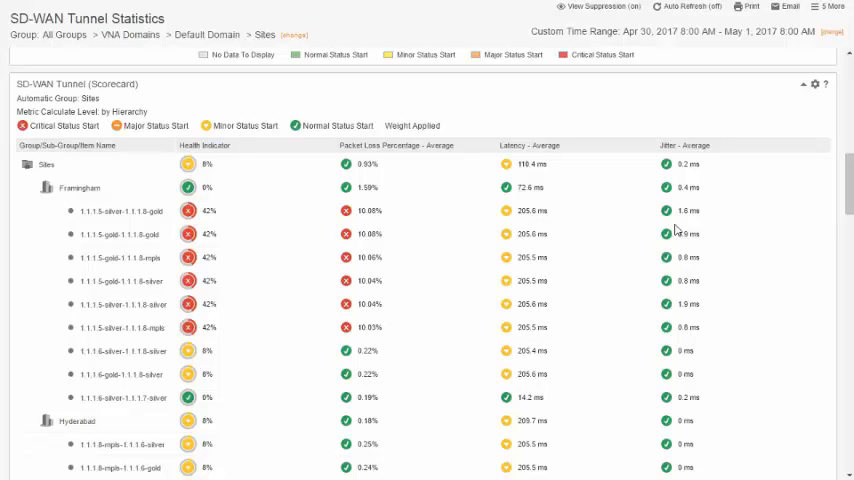
Scroll through the packet loss gauge, trend, tunnel traffic, and virtual interface errors and discards tables
{"action": "scroll", "scroll_direction": "down", "scroll_amount": 3}
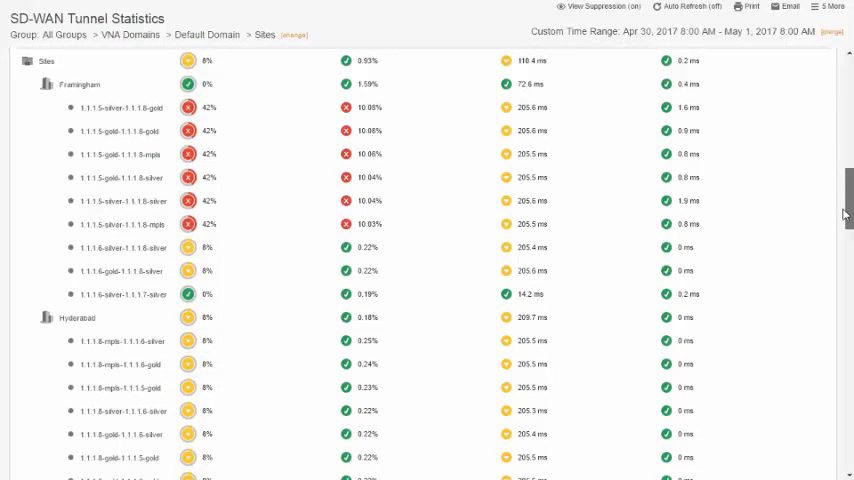
{"action": "scroll", "scroll_direction": "down", "scroll_amount": 3}
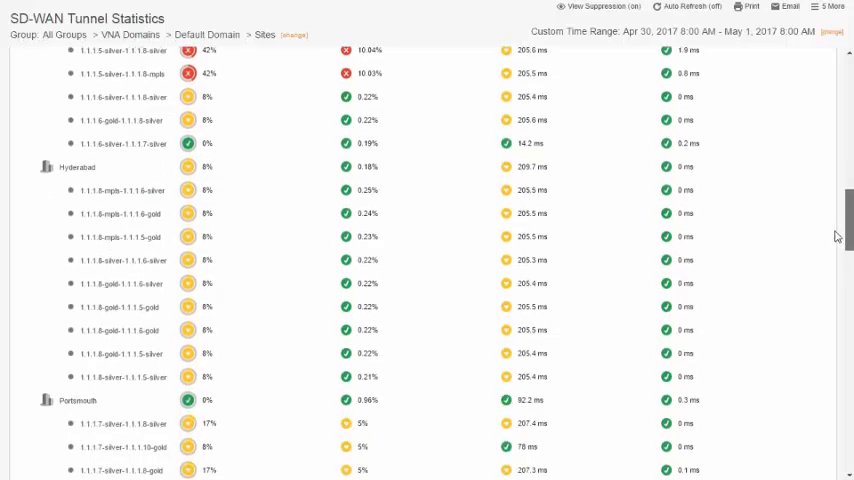
{"action": "scroll", "scroll_direction": "down", "scroll_amount": 3}
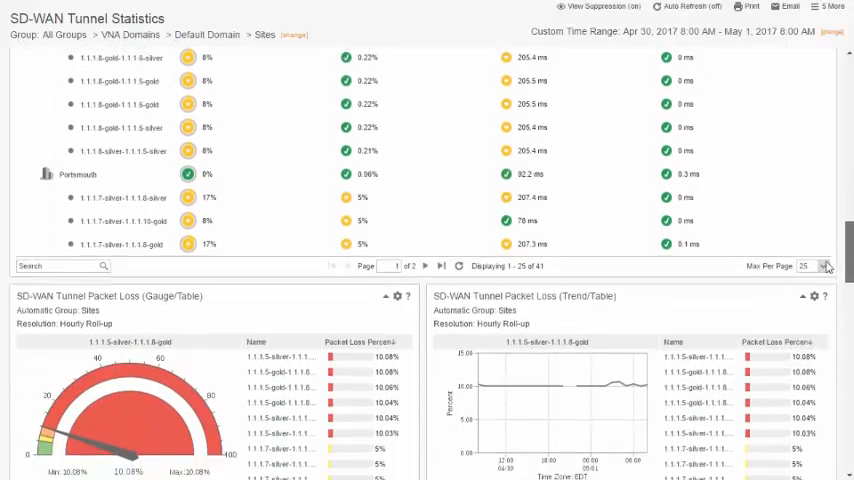
{"action": "scroll", "scroll_direction": "down", "scroll_amount": 3}
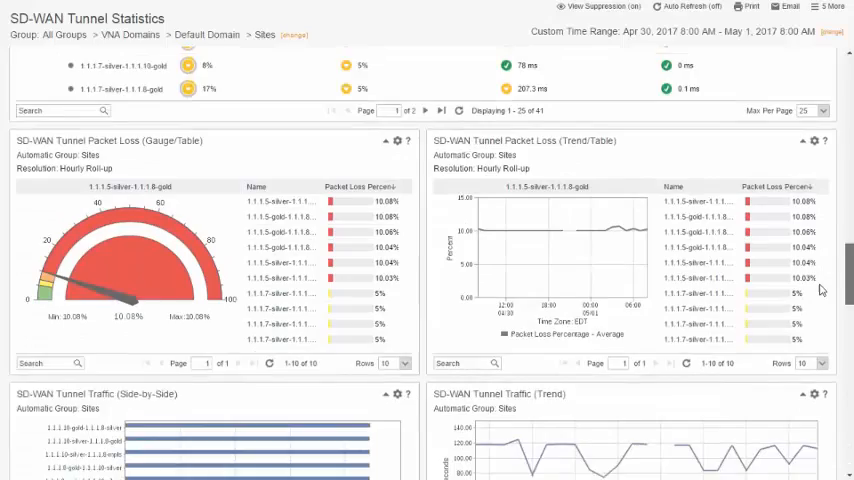
{"action": "scroll", "scroll_direction": "down", "scroll_amount": 3}
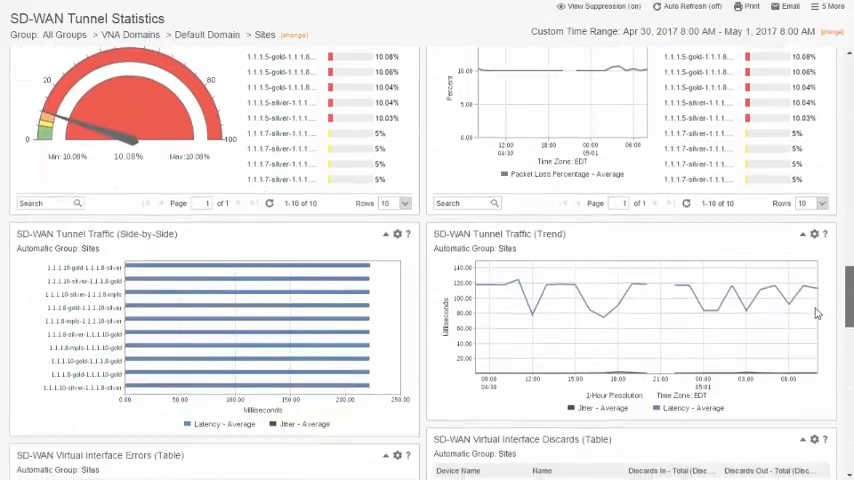
{"action": "scroll", "scroll_direction": "down", "scroll_amount": 3}
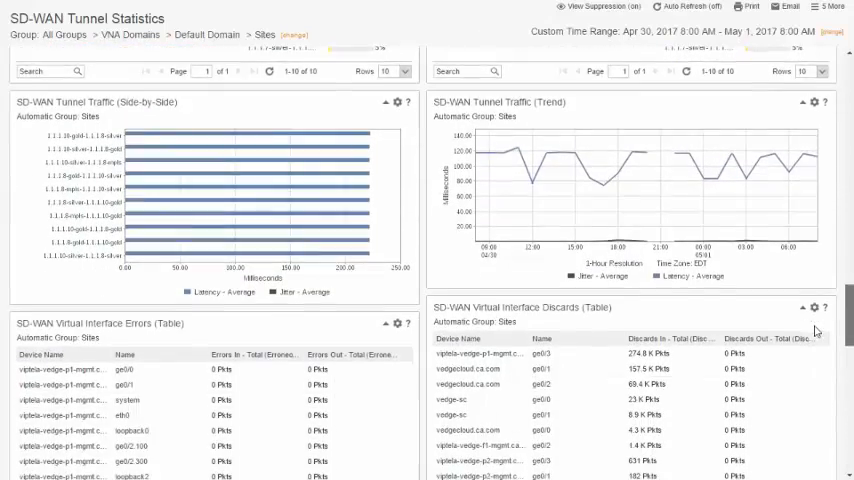
{"action": "scroll", "scroll_direction": "down", "scroll_amount": 3}
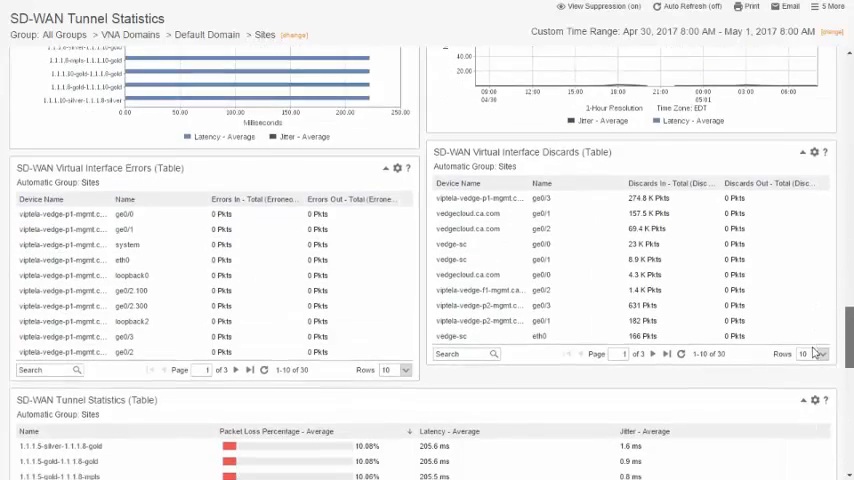
{"action": "scroll", "scroll_direction": "down", "scroll_amount": 3}
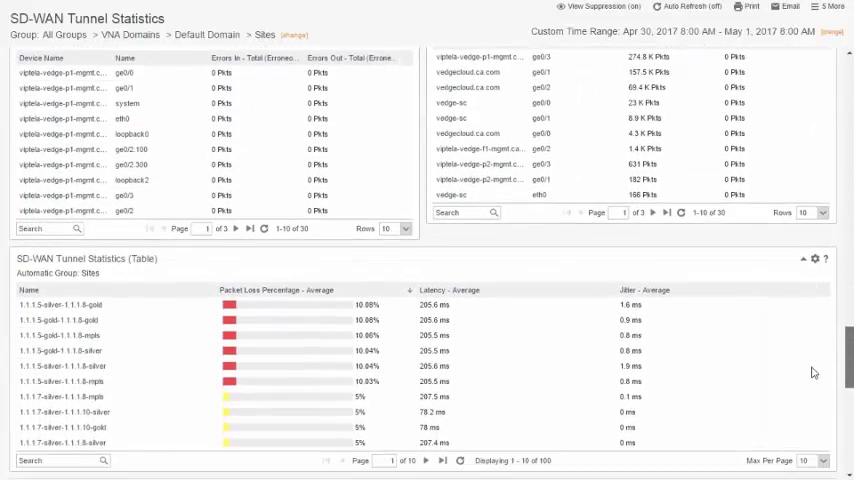
{"action": "scroll", "scroll_direction": "up", "scroll_amount": 3}
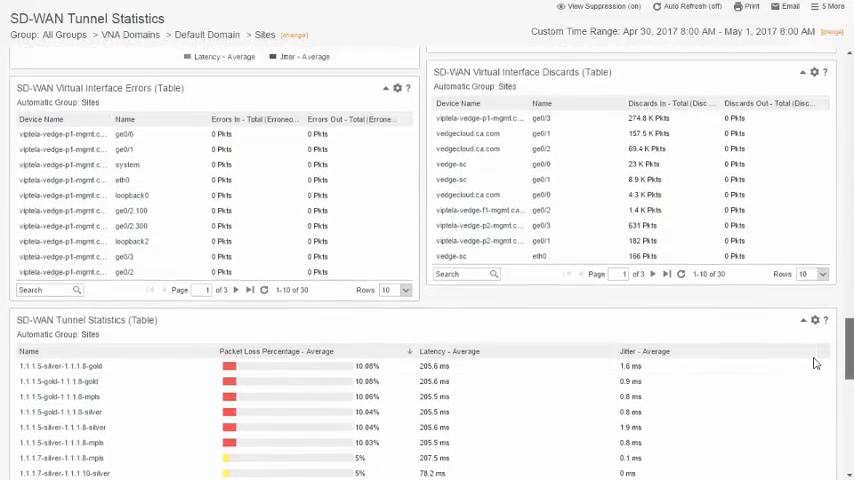
{"action": "scroll", "scroll_direction": "down", "scroll_amount": 3}
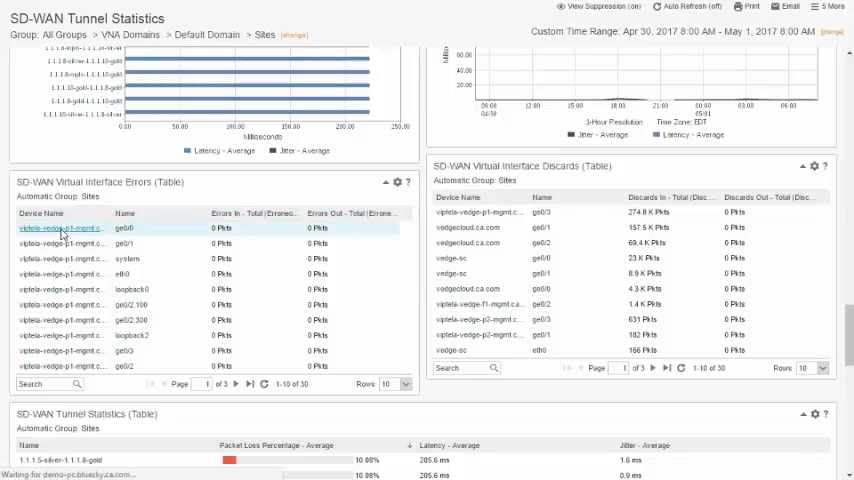
Open router vedge-p1's Interface Health tables and drill into its ge0/3 interface
{"action": "left_click", "coordinate": [60, 228]}
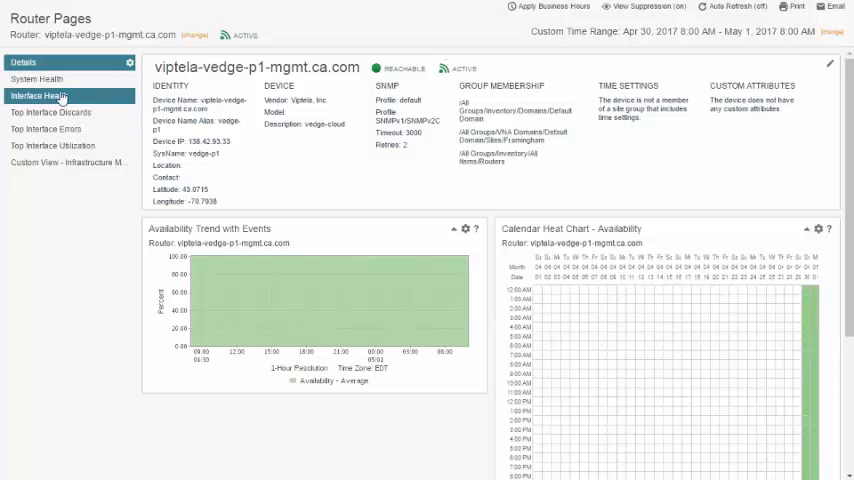
{"action": "left_click", "coordinate": [42, 95]}
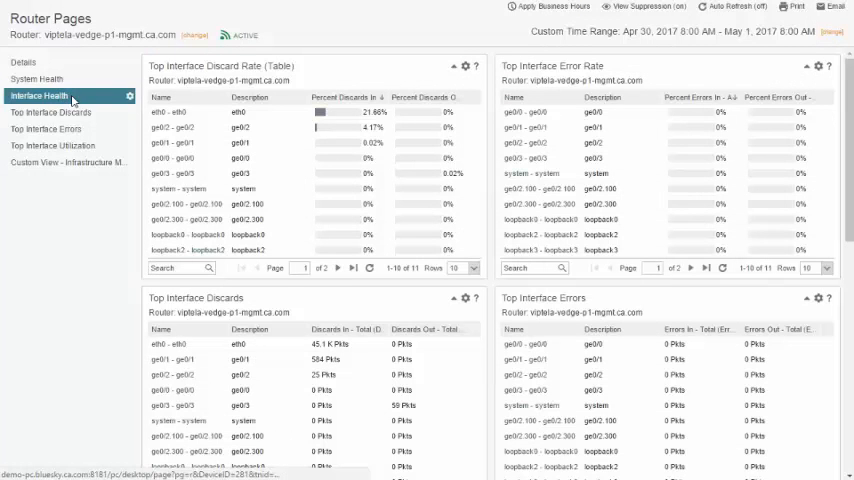
{"action": "left_click", "coordinate": [180, 173]}
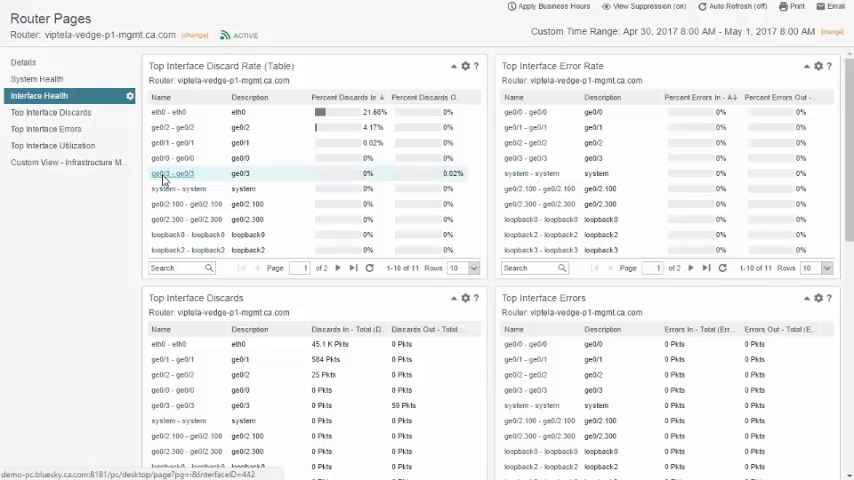
{"action": "left_click", "coordinate": [178, 173]}
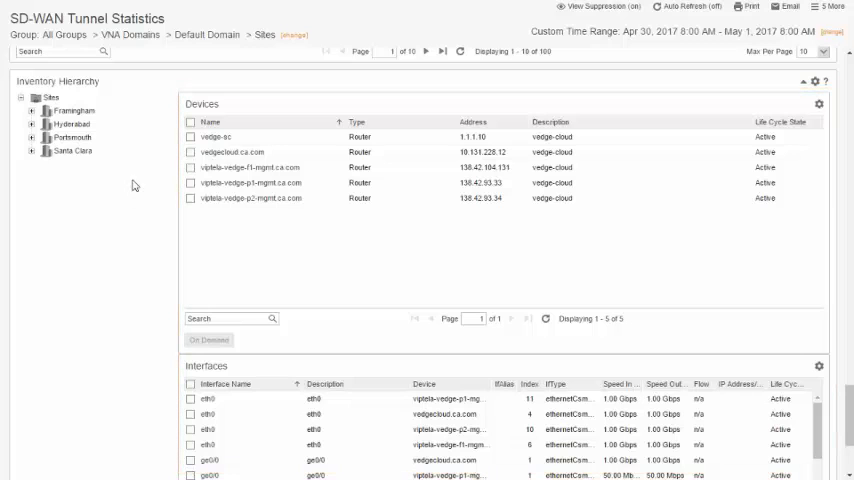
Filter the inventory hierarchy to Framingham, listing routers vedge-p1 and vedge-p2
{"action": "left_click", "coordinate": [74, 111]}
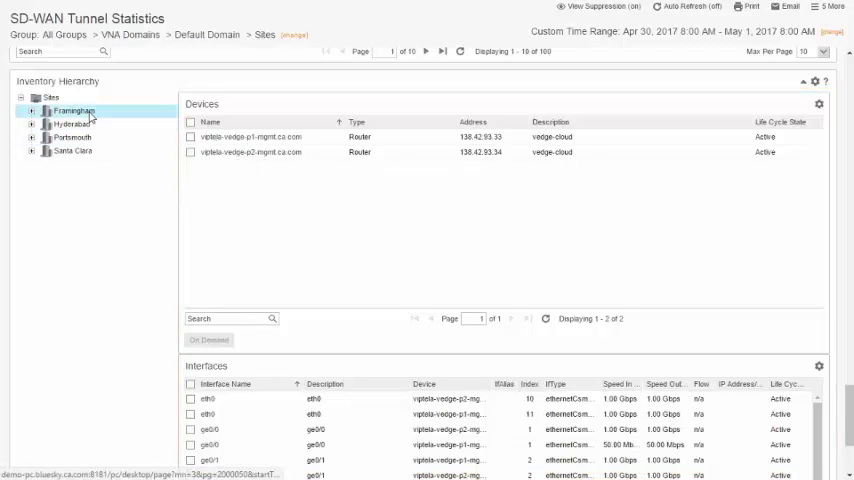